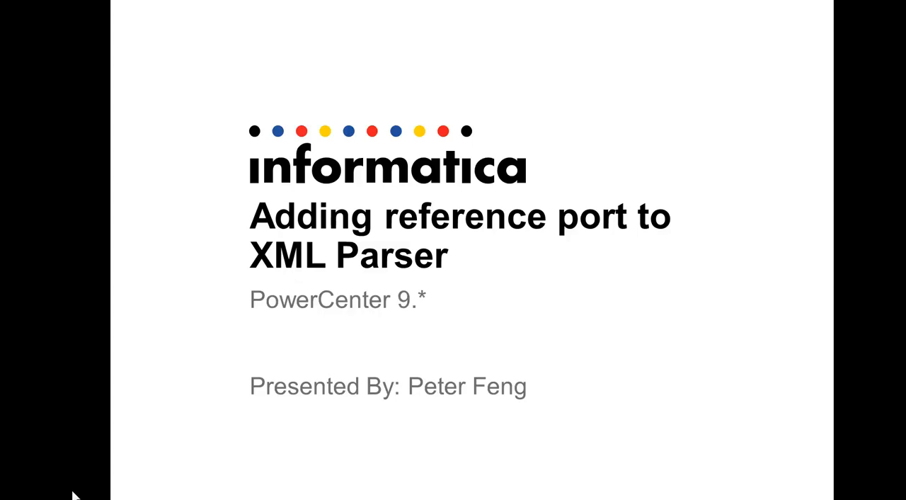
mouse_move(69, 482)
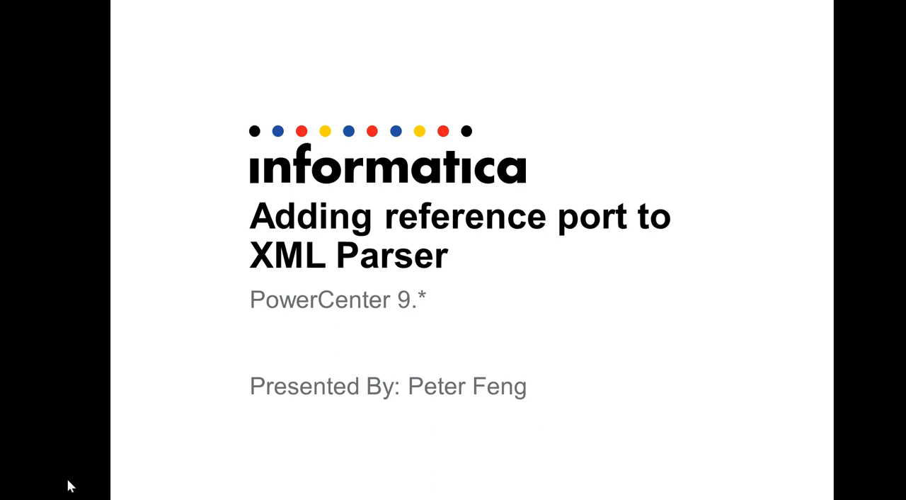
mouse_move(114, 487)
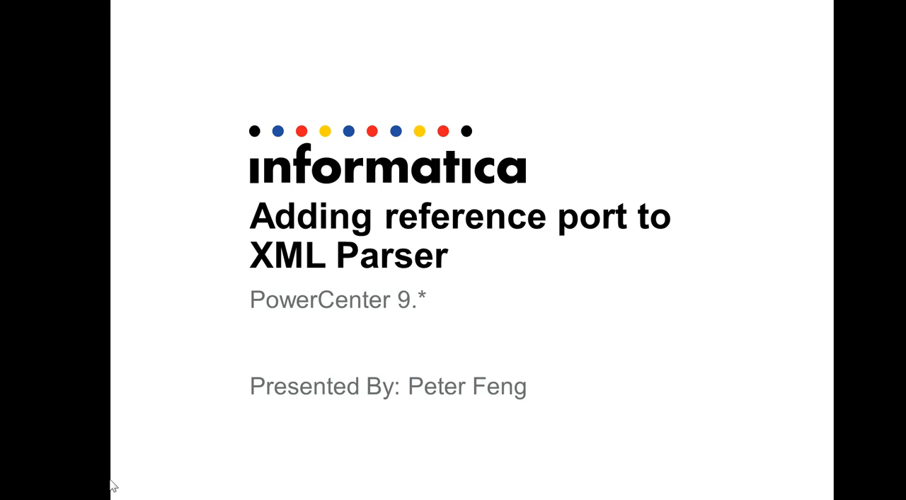
mouse_move(161, 478)
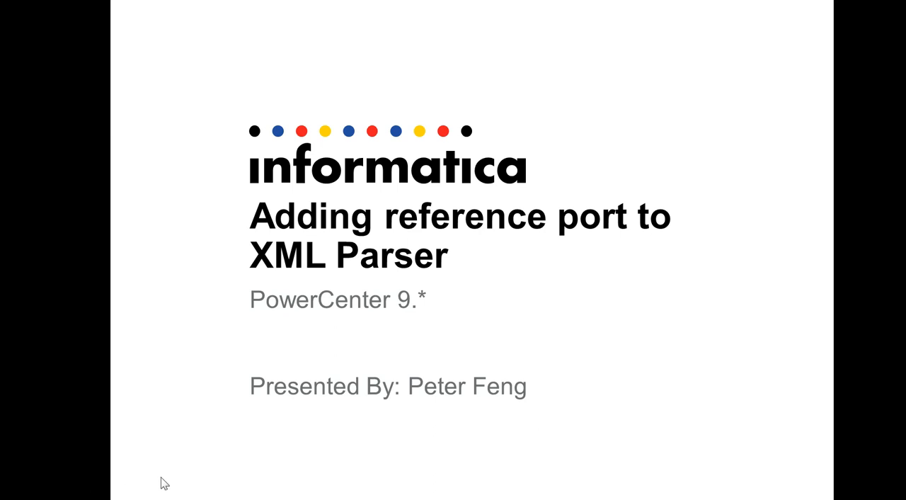
mouse_move(222, 458)
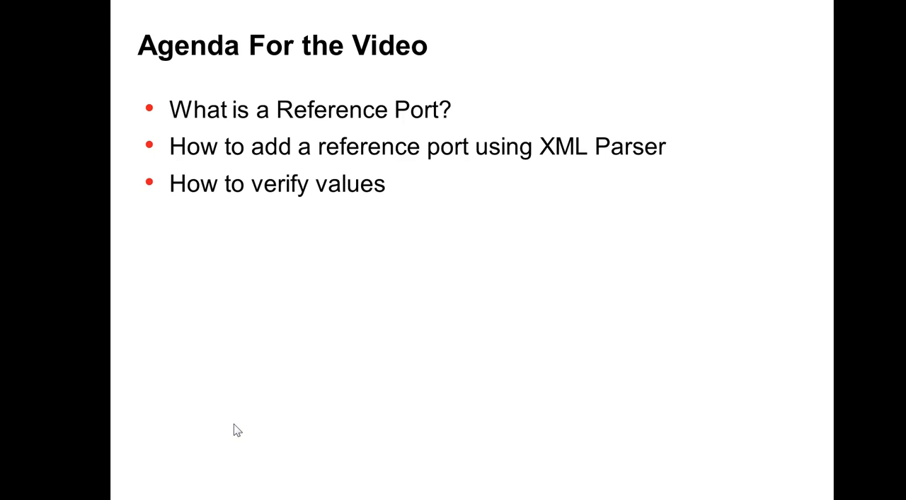
mouse_move(239, 414)
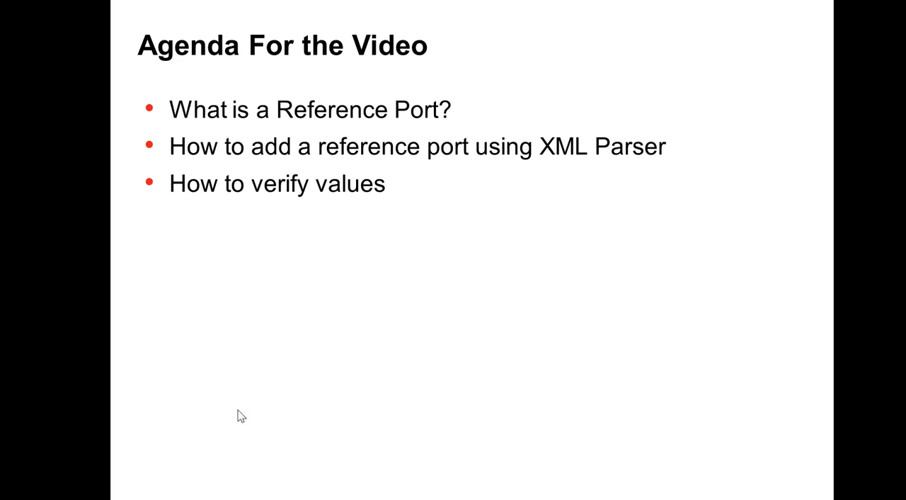
Switch to the PowerCenter mapping and select the FILE_ID reference port in the XML_IKN parser.
key("alt+tab")
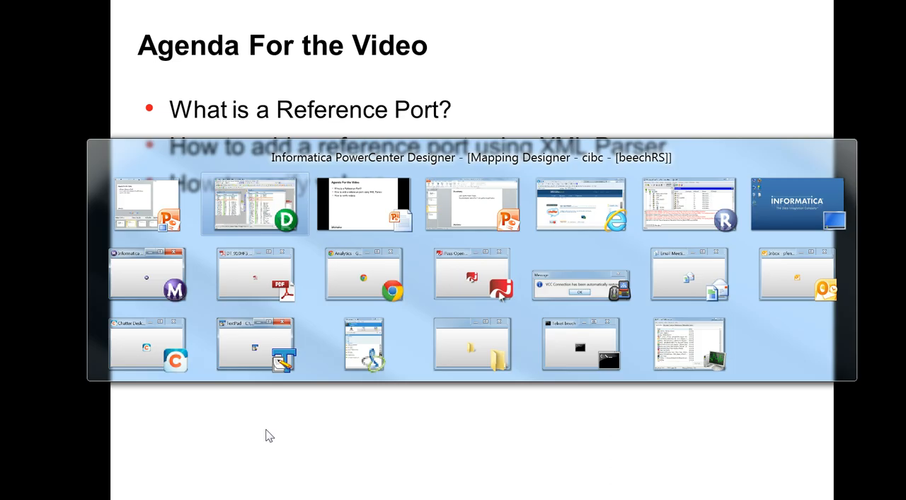
left_click(254, 204)
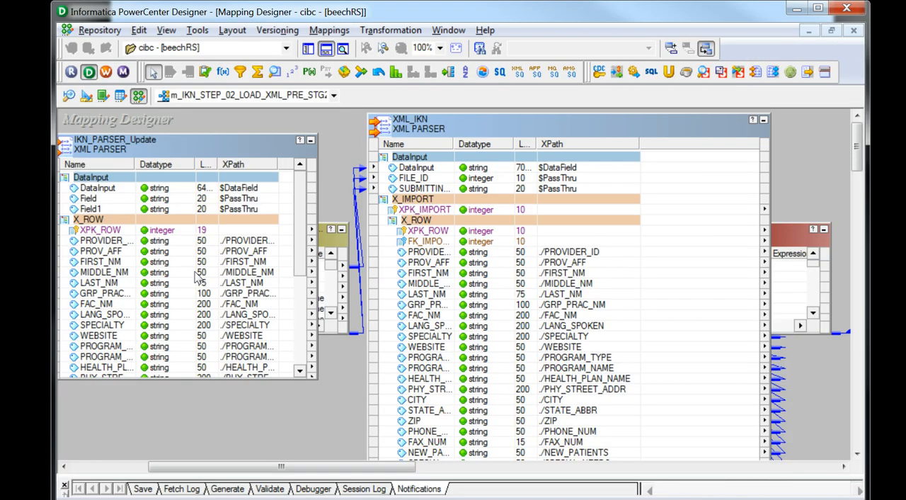
mouse_move(182, 107)
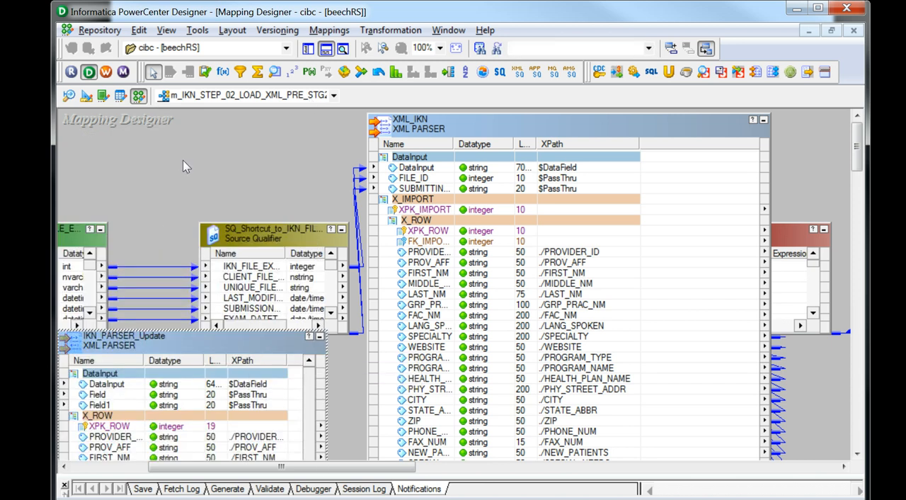
mouse_move(167, 159)
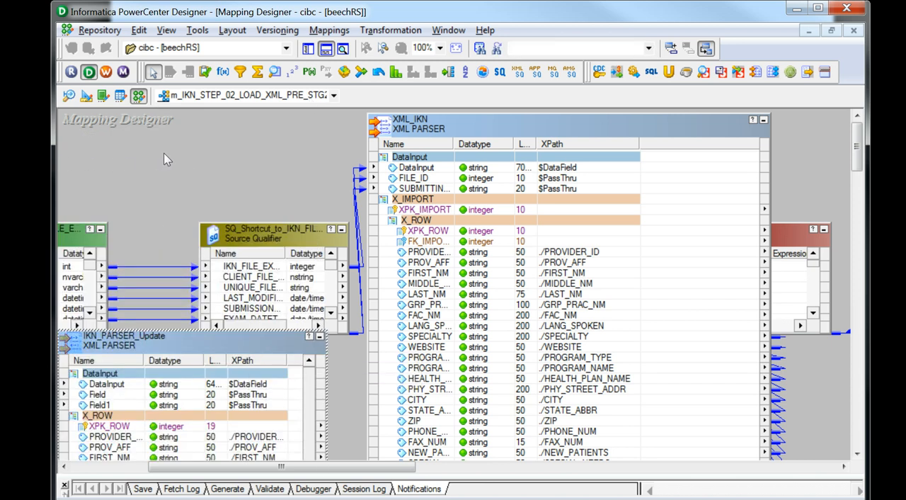
mouse_move(276, 145)
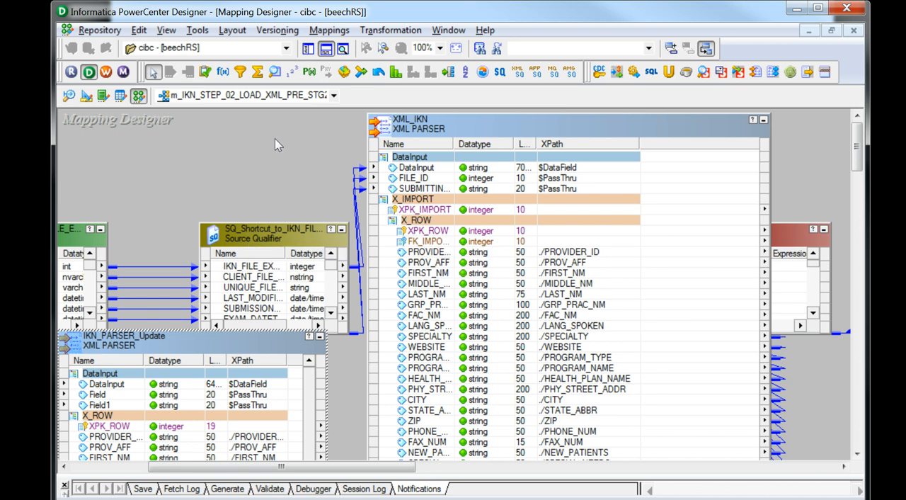
mouse_move(322, 153)
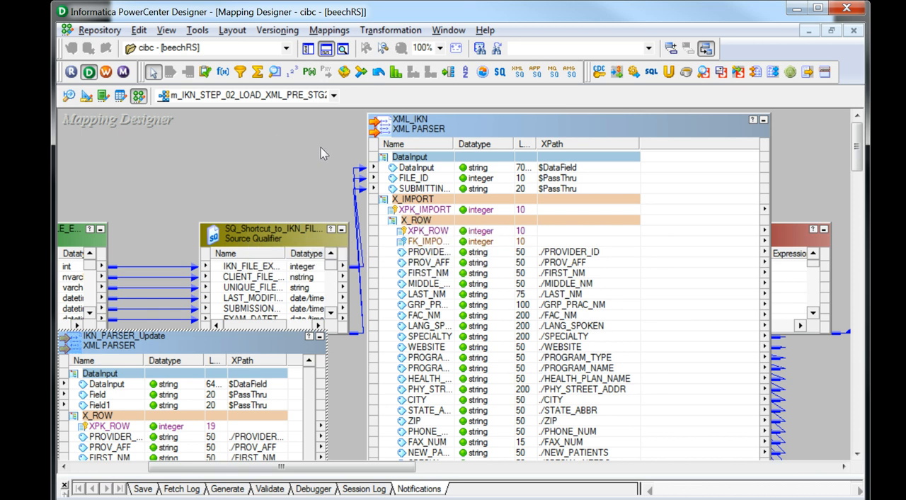
mouse_move(370, 99)
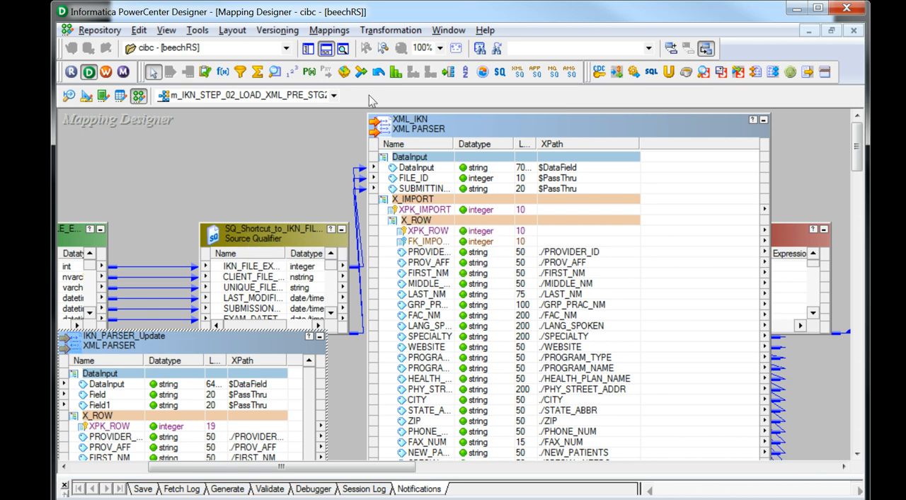
mouse_move(446, 94)
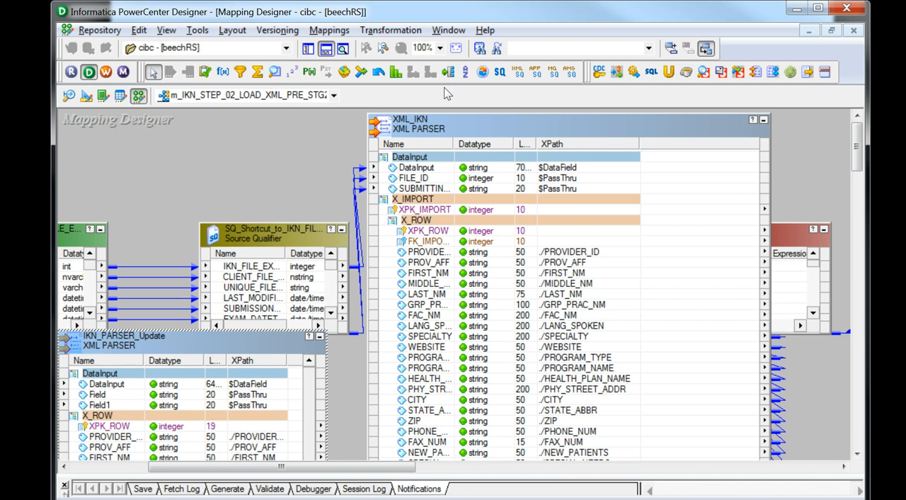
mouse_move(515, 275)
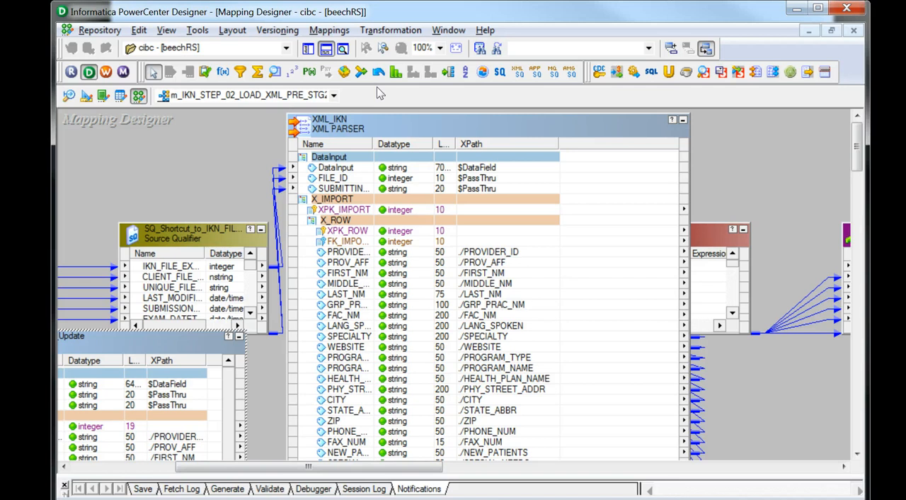
mouse_move(473, 167)
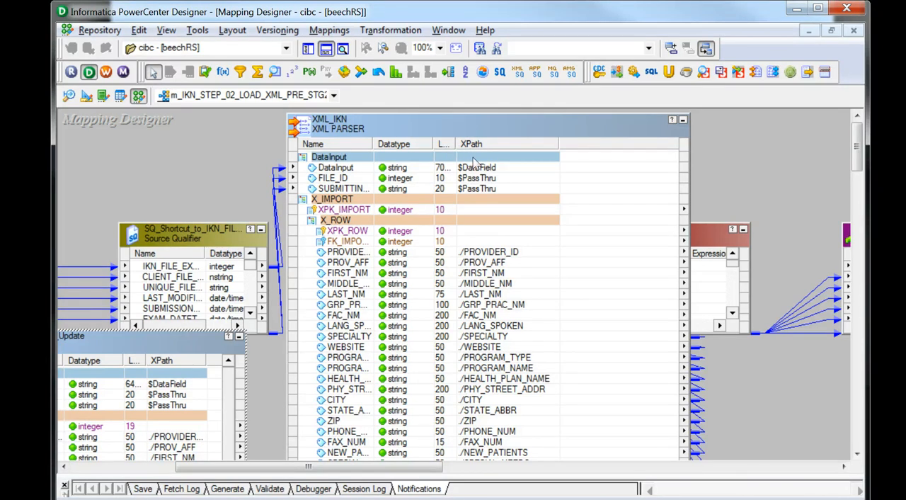
mouse_move(456, 148)
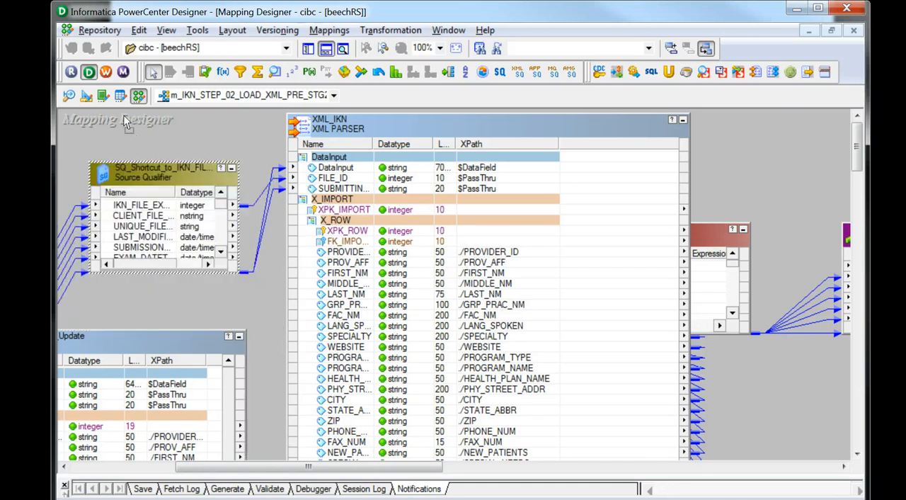
left_click(334, 179)
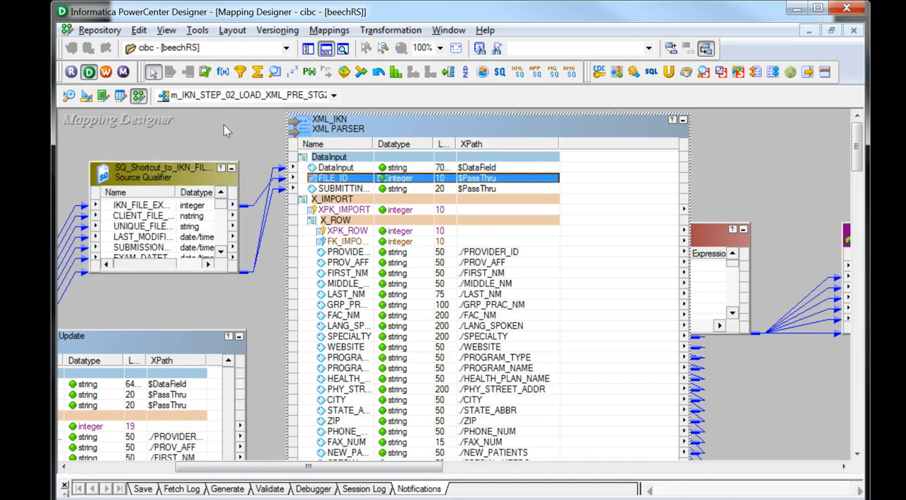
mouse_move(229, 106)
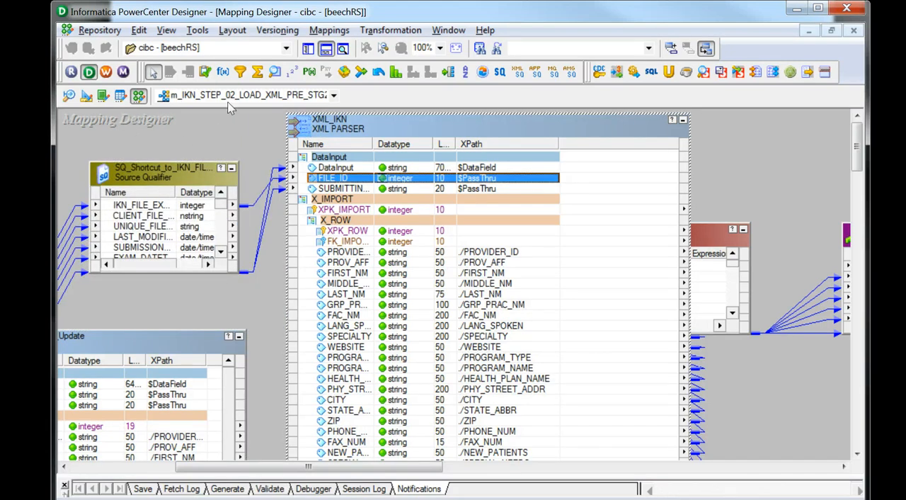
mouse_move(233, 133)
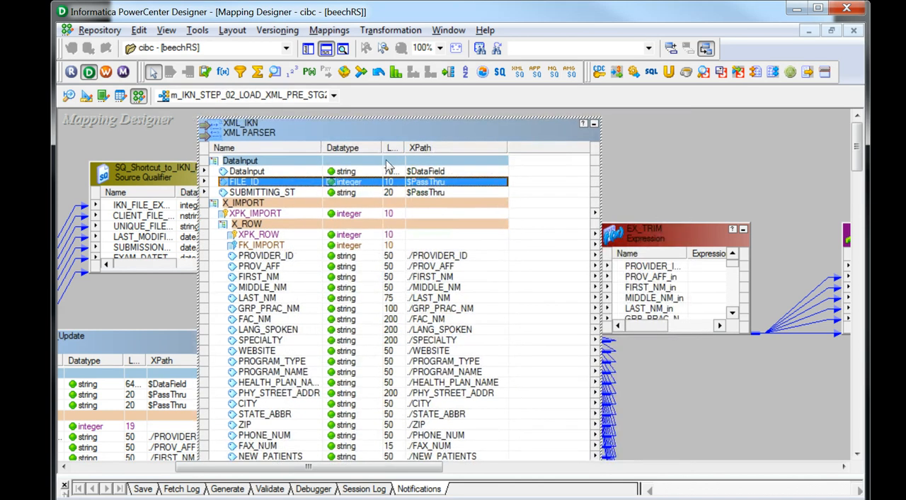
Scroll XML_IKN to its REF_FILE_ID and REF_SUBMITTING ports and select IKN_PARSER_Update.
scroll("down", 3)
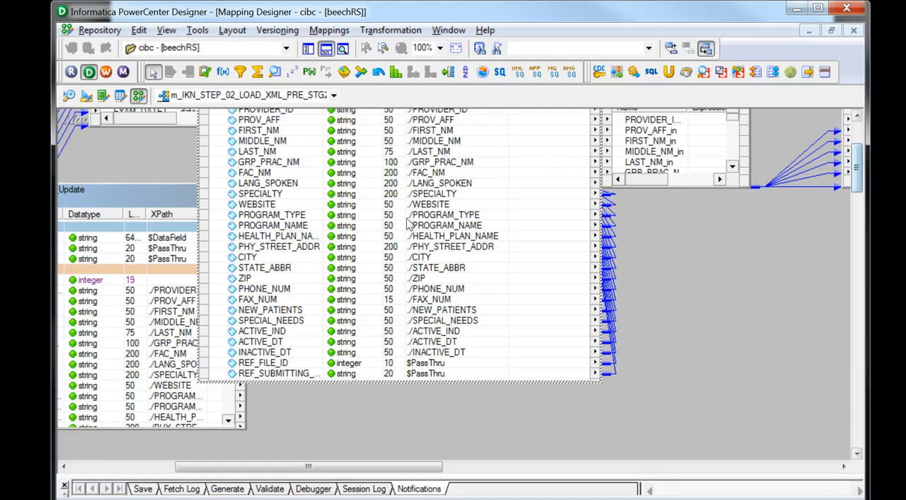
left_click(276, 373)
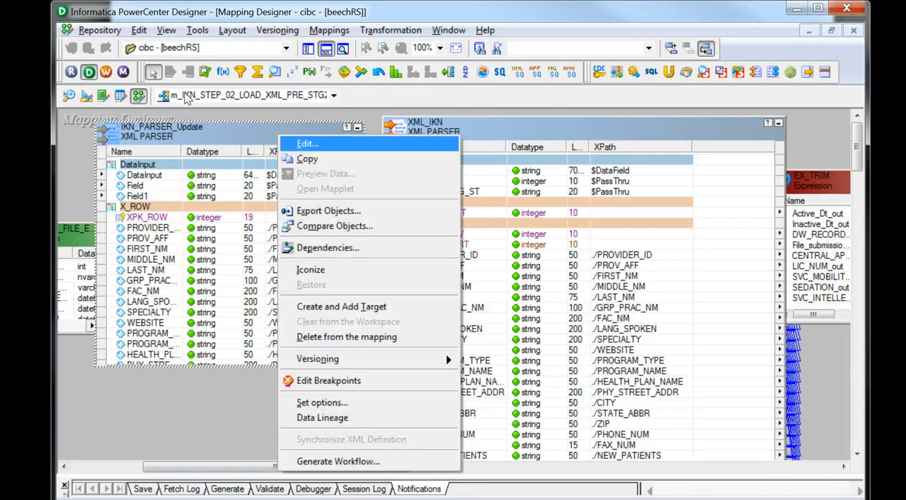
left_click(305, 143)
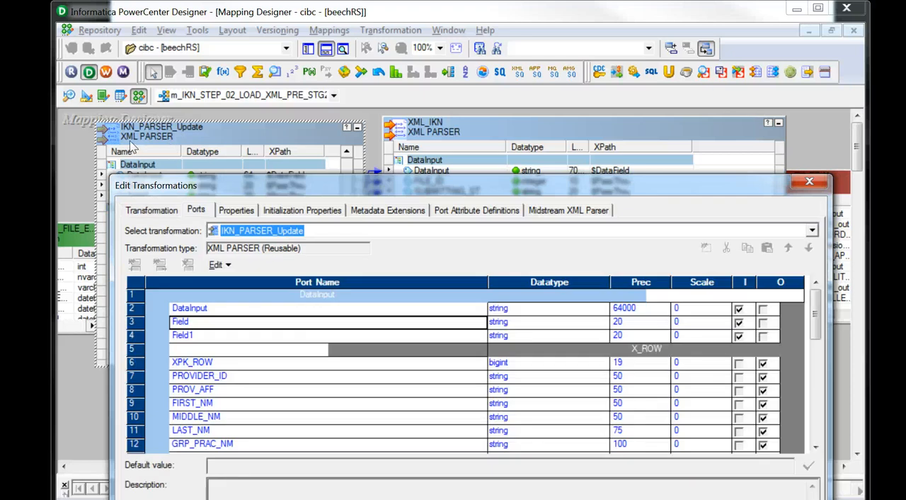
mouse_move(120, 221)
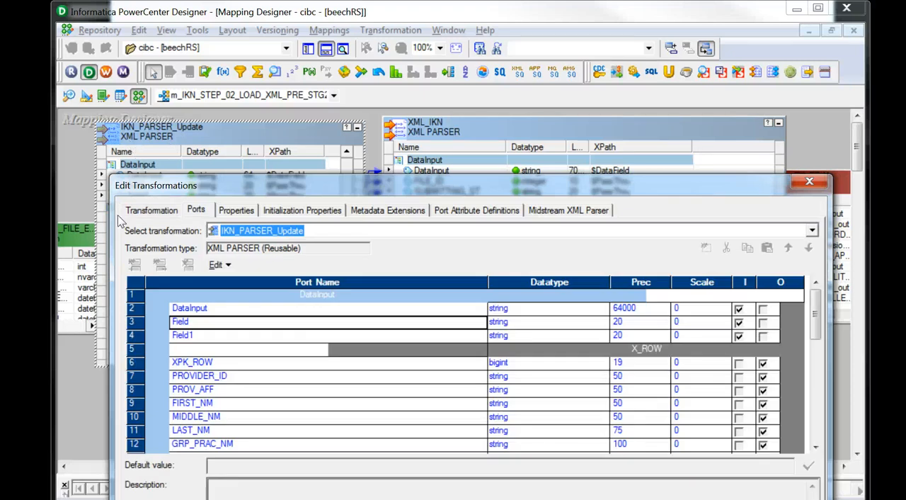
mouse_move(207, 229)
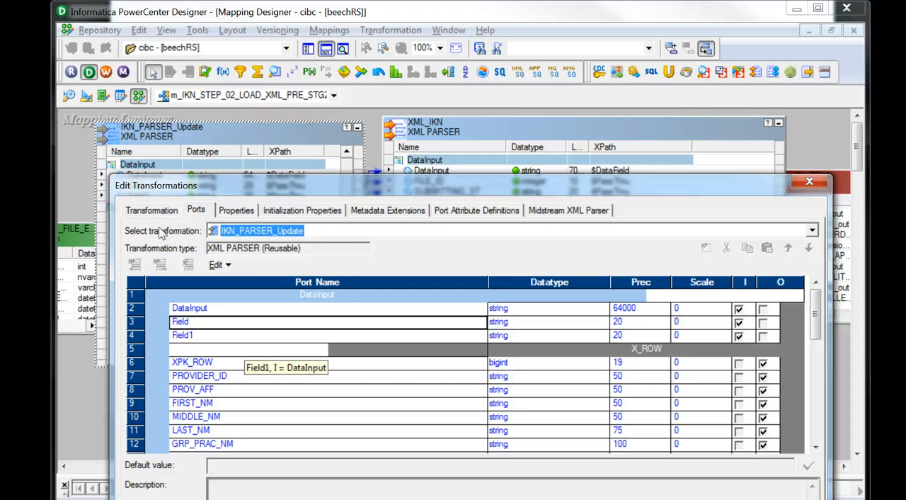
mouse_move(127, 228)
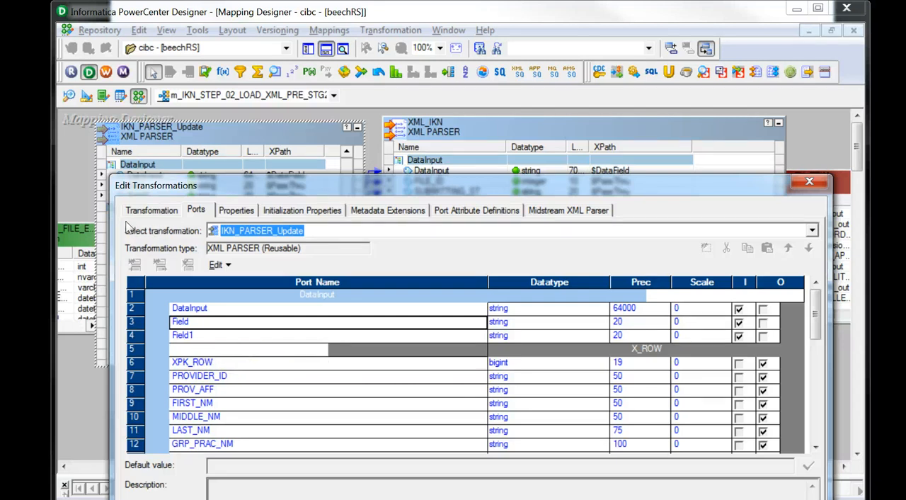
mouse_move(538, 128)
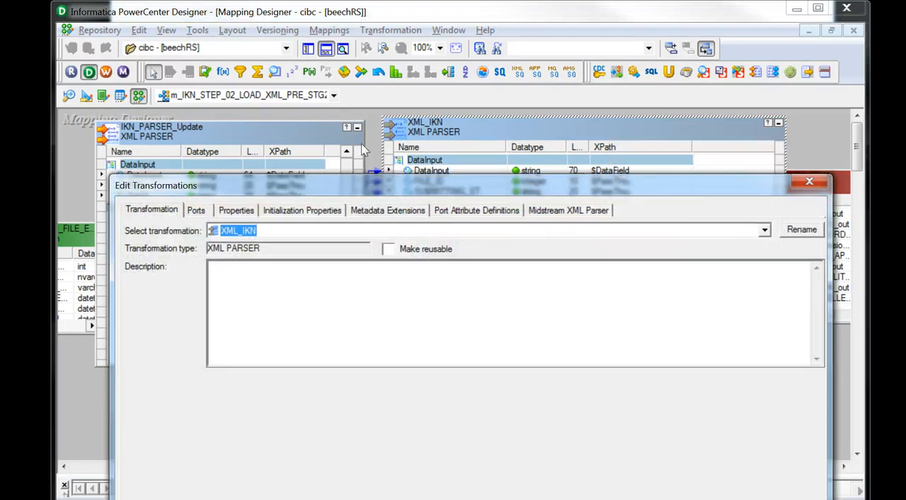
left_click(569, 210)
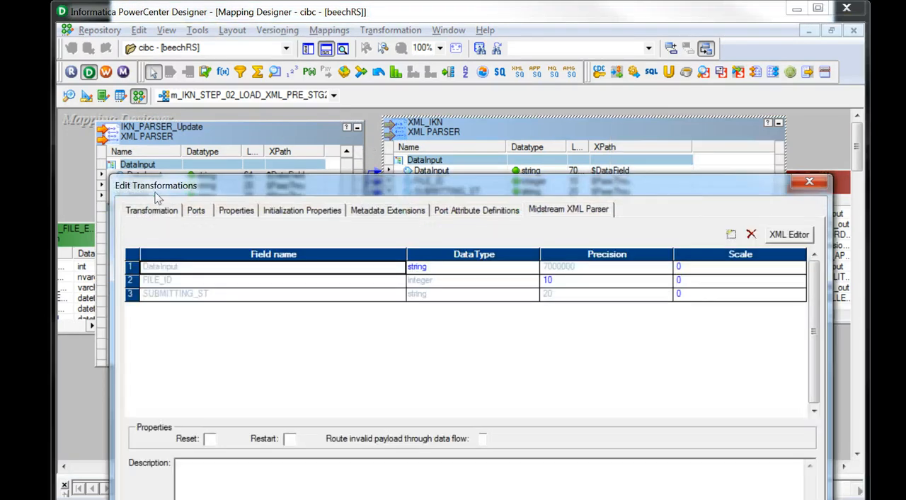
mouse_move(495, 143)
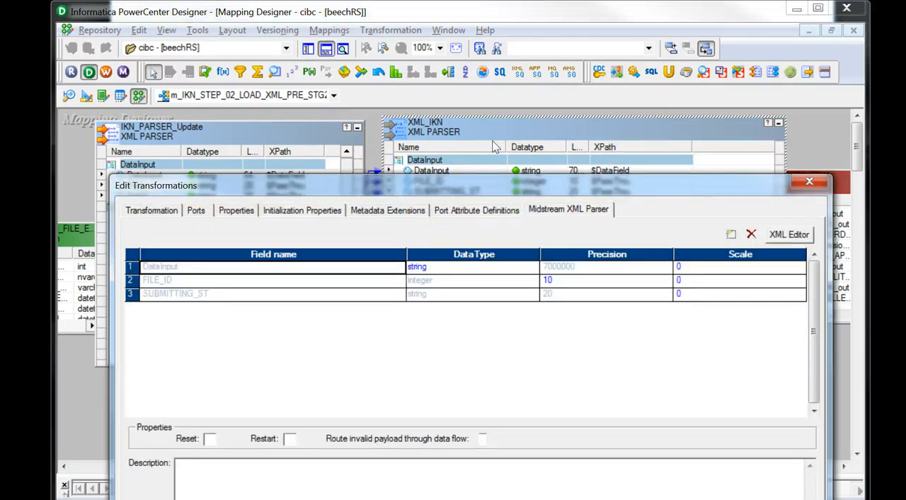
mouse_move(523, 158)
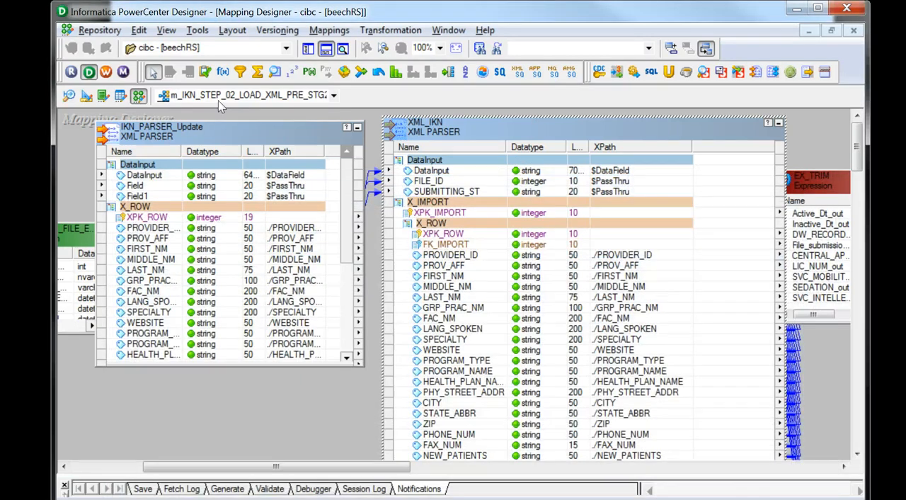
In the XML Editor, add FILE_ID and SUBMITTING_ST as reference ports on the X_ROW view.
double_click(422, 126)
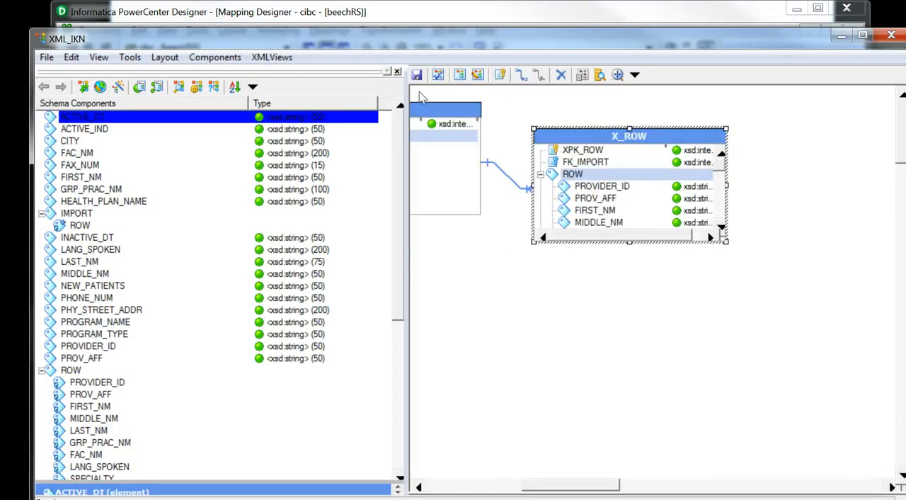
right_click(626, 136)
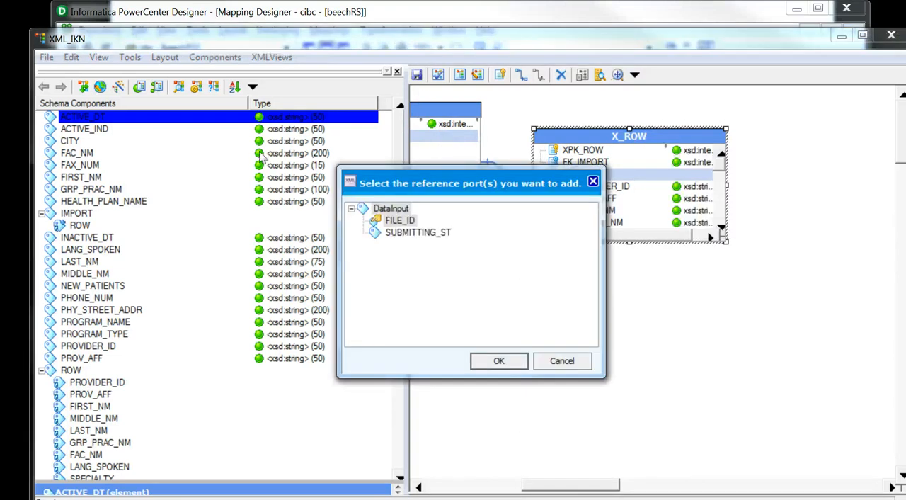
left_click(399, 221)
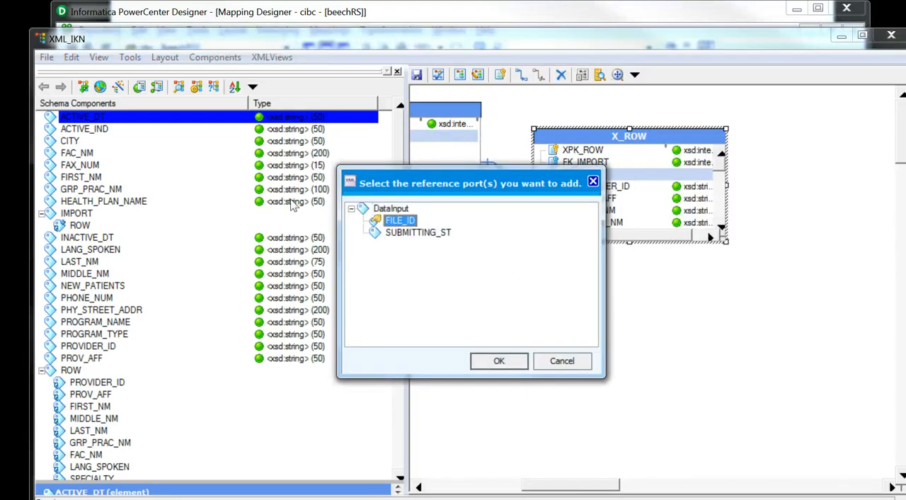
left_click(418, 232)
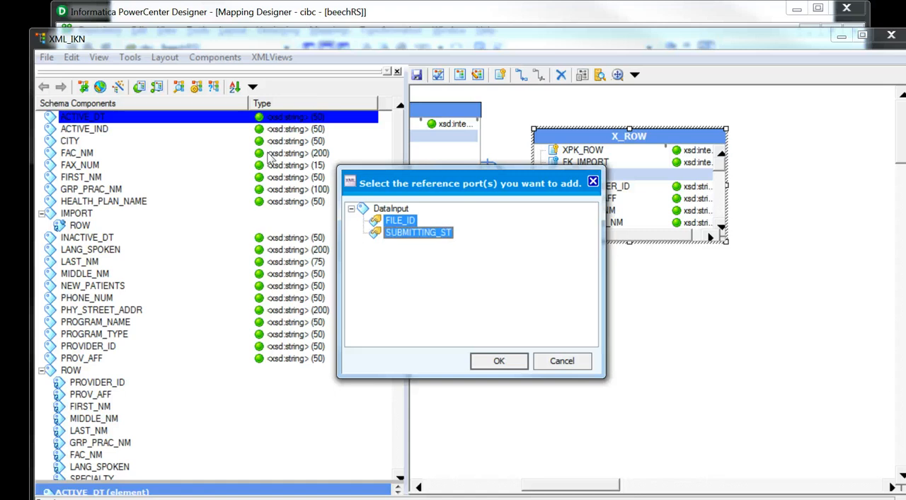
left_click(498, 360)
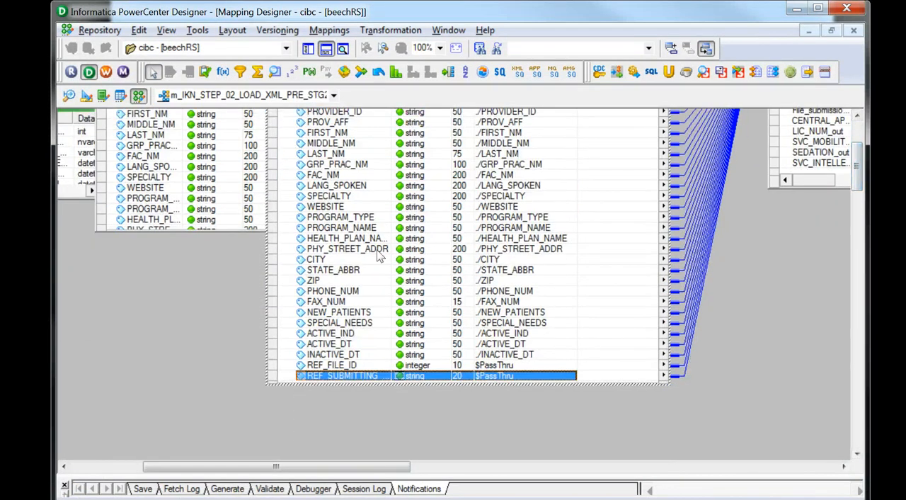
mouse_move(448, 249)
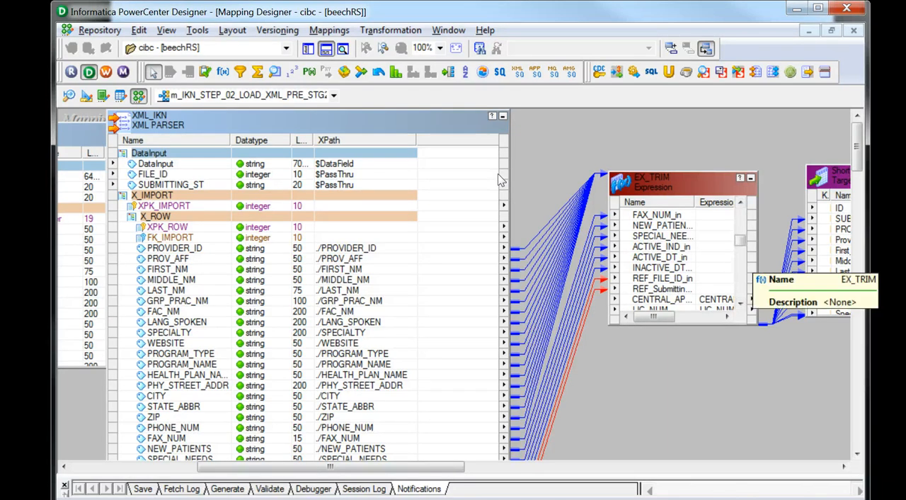
mouse_move(440, 193)
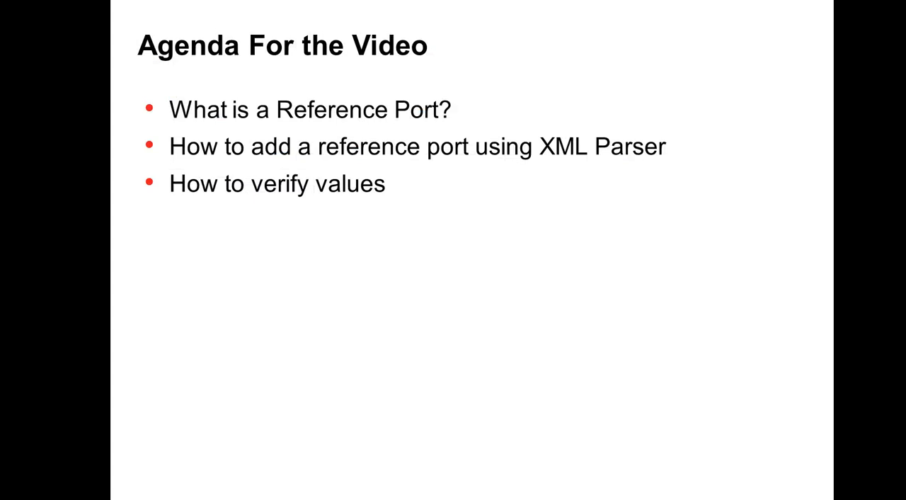
Advance the presentation to the Summary slide citing the XML Transformation Guide.
key("Right")
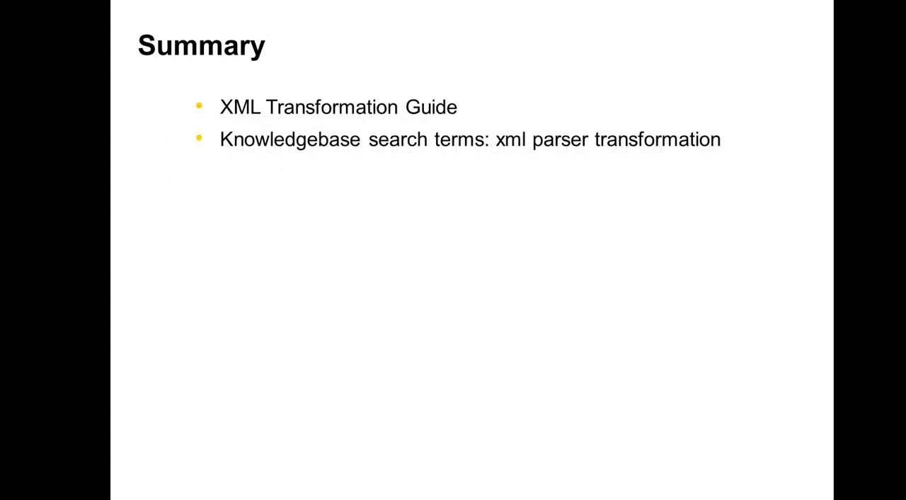